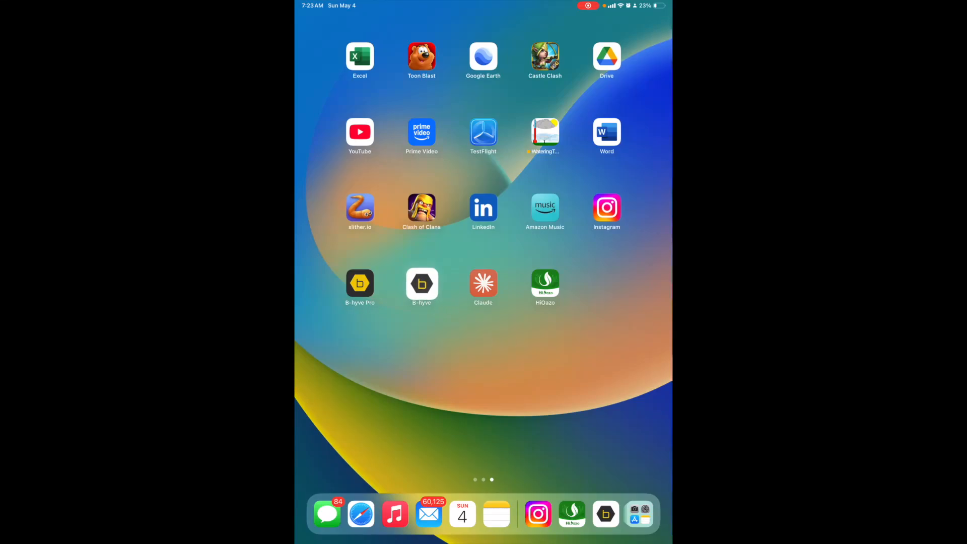
- Launch B-hyve and reach the Smart Watering settings for the Indoor Trial Timer
{"action": "left_click", "coordinate": [421, 284]}
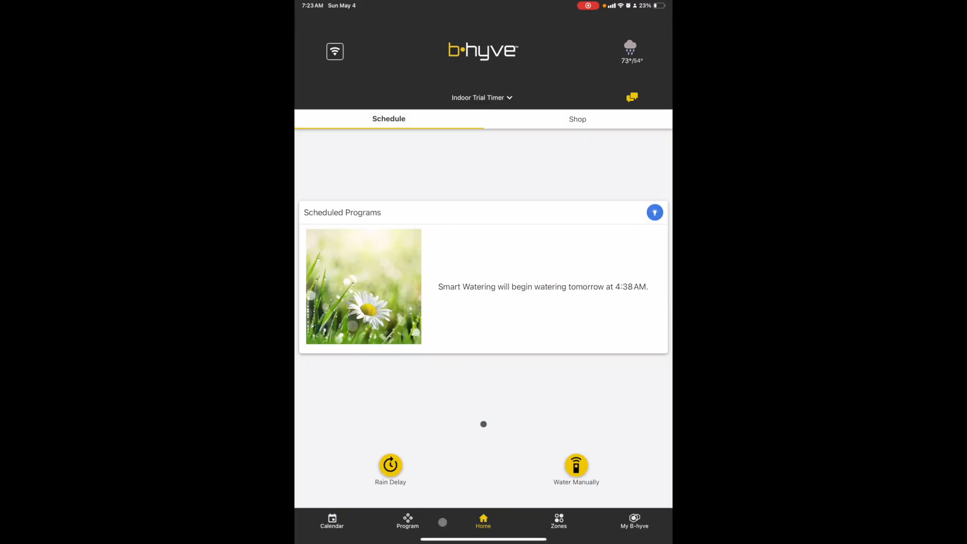
{"action": "left_click", "coordinate": [406, 521]}
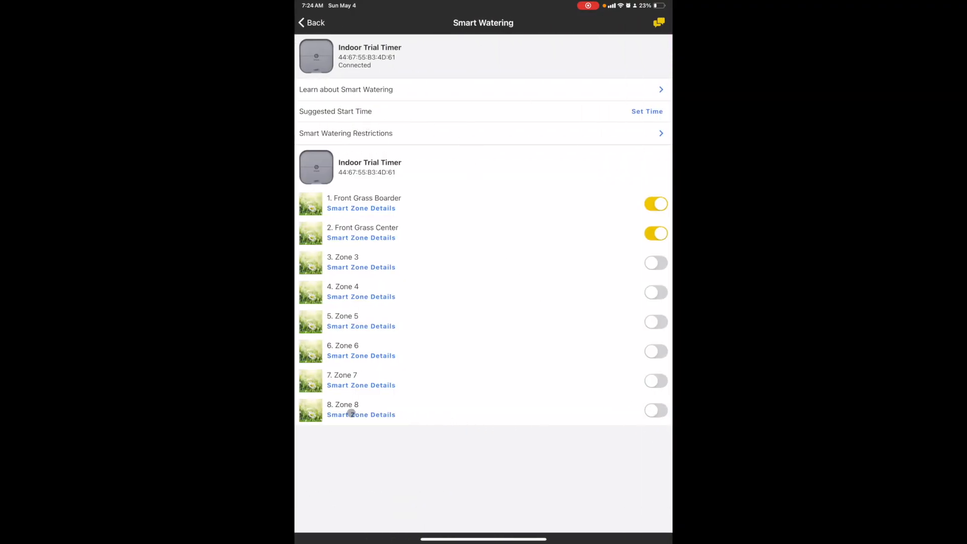
- Enable Smart Watering on Zone 8 and bring up its Smart Zone Details
{"action": "left_click", "coordinate": [656, 410]}
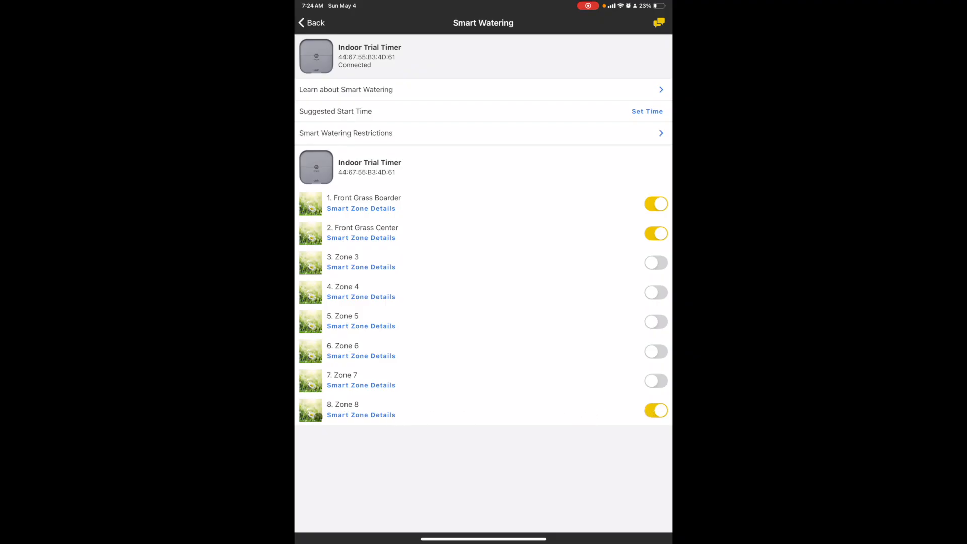
{"action": "left_click", "coordinate": [360, 415]}
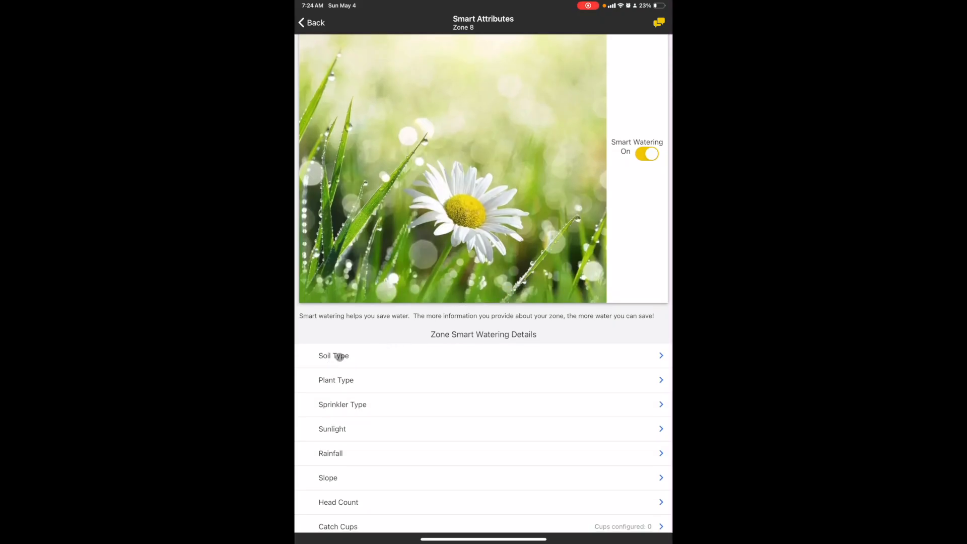
- Choose Sandy Loam as Zone 8's soil type and continue to the plant type question
{"action": "left_click", "coordinate": [333, 355]}
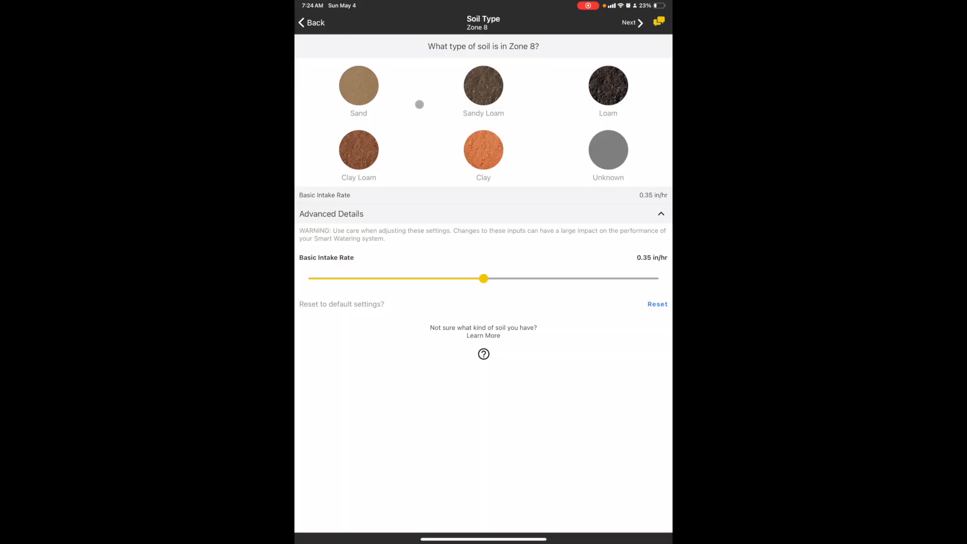
{"action": "left_click", "coordinate": [483, 85]}
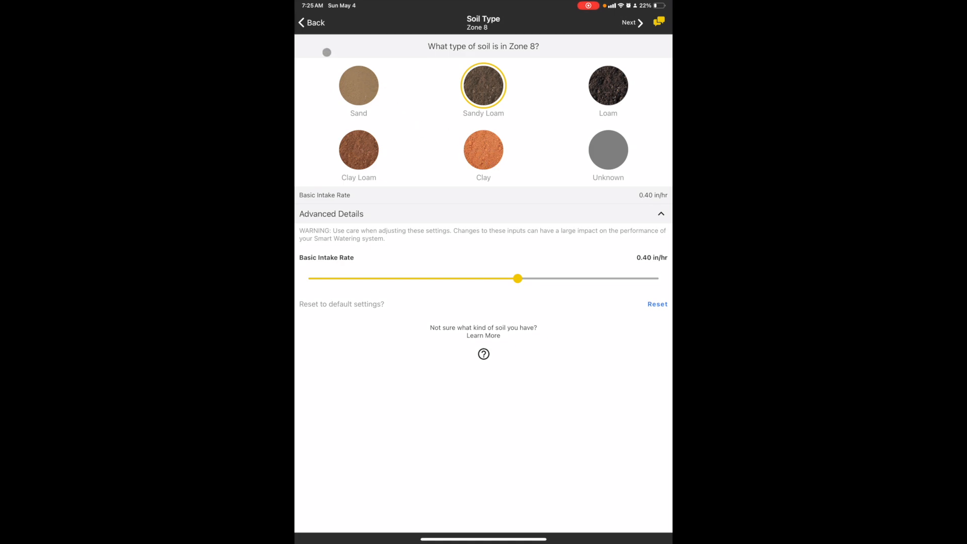
{"action": "left_click", "coordinate": [629, 22]}
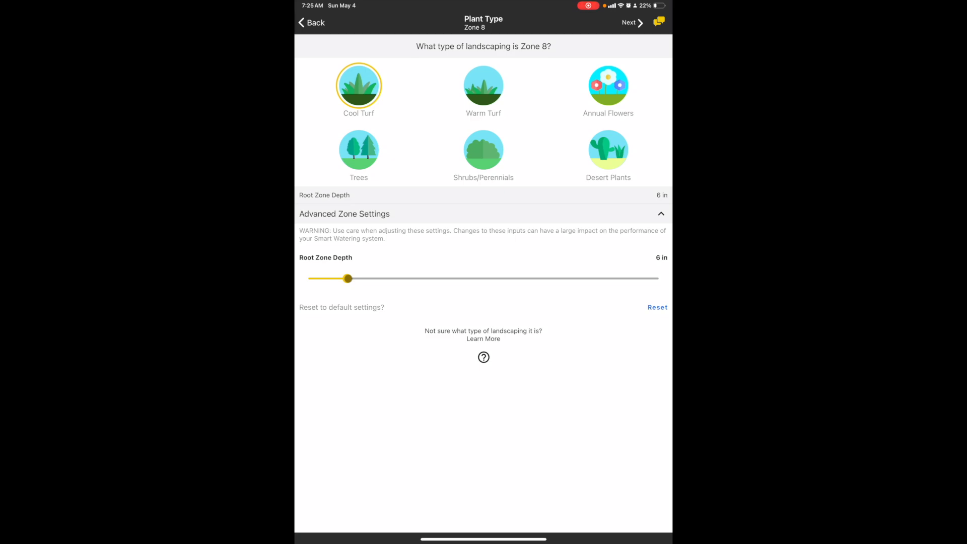
- Keep Cool Turf as the plant type and go to Zone 8's sprinkler type question
{"action": "left_click_drag", "start_coordinate": [347, 278], "coordinate": [313, 278]}
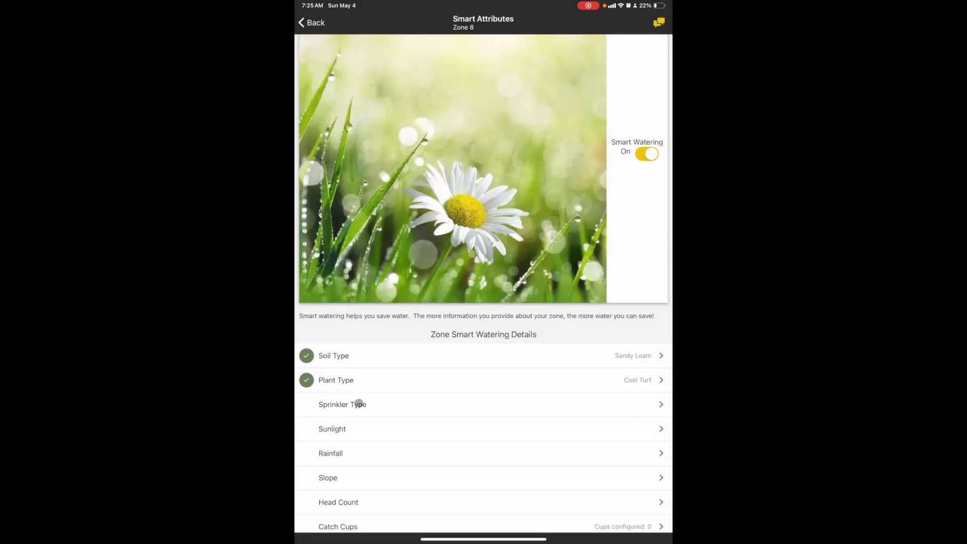
{"action": "left_click", "coordinate": [342, 404]}
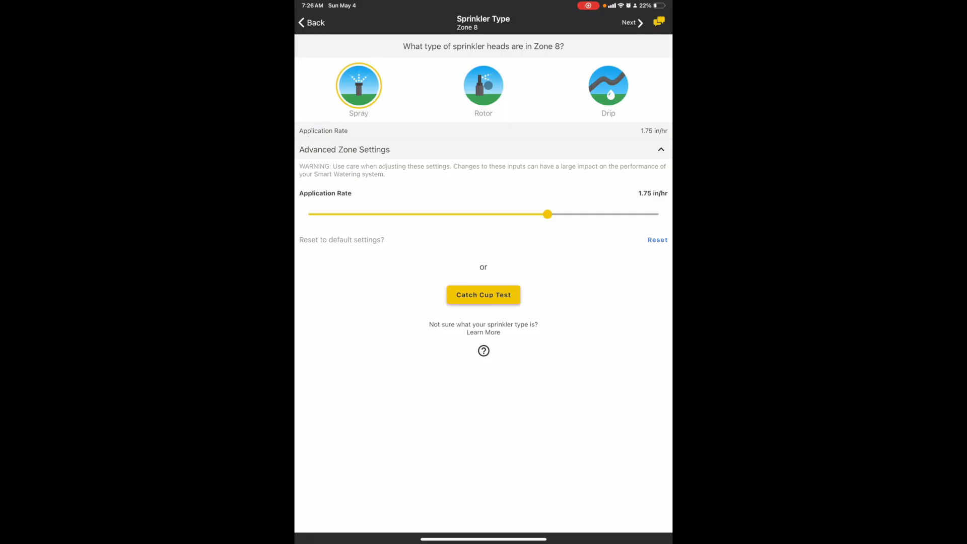
{"action": "left_click", "coordinate": [483, 85]}
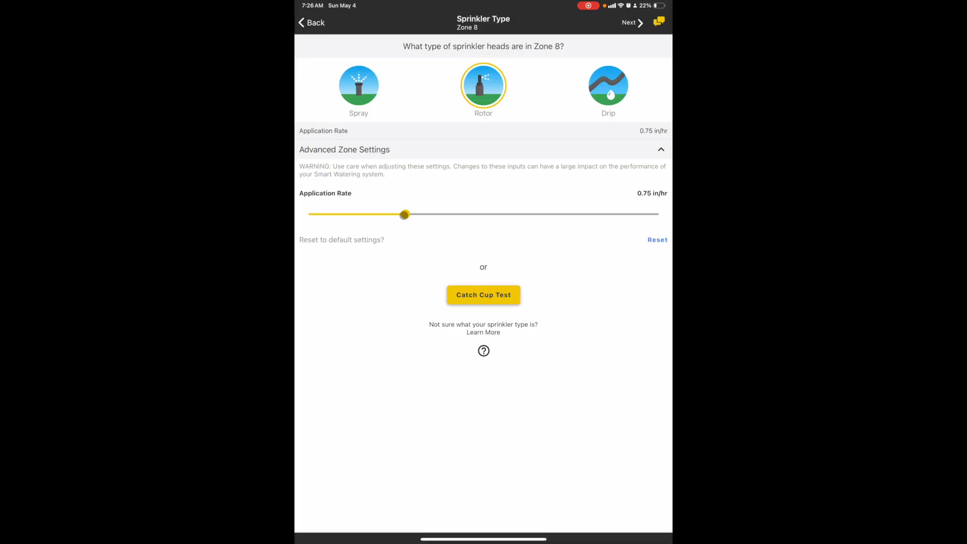
{"action": "left_click_drag", "start_coordinate": [404, 214], "coordinate": [412, 214]}
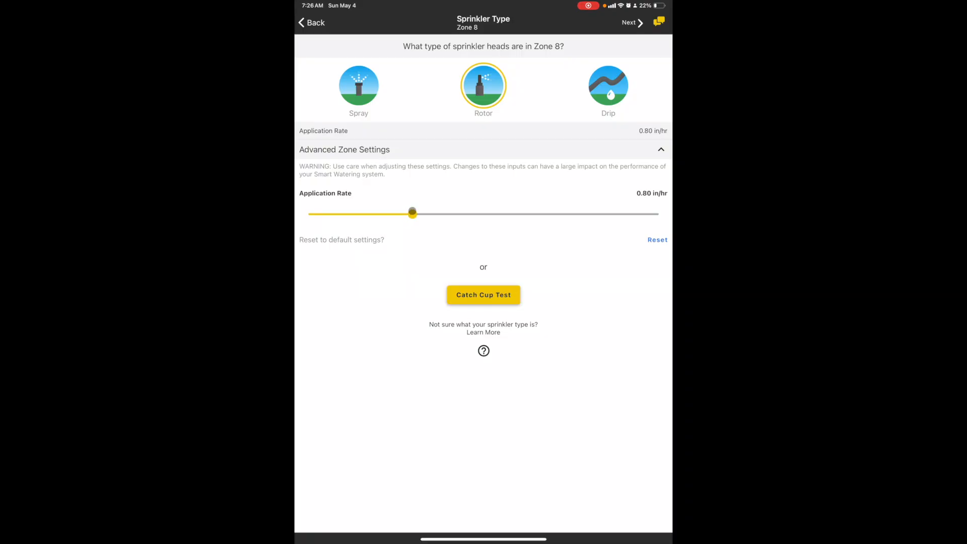
{"action": "left_click_drag", "start_coordinate": [411, 213], "coordinate": [420, 212]}
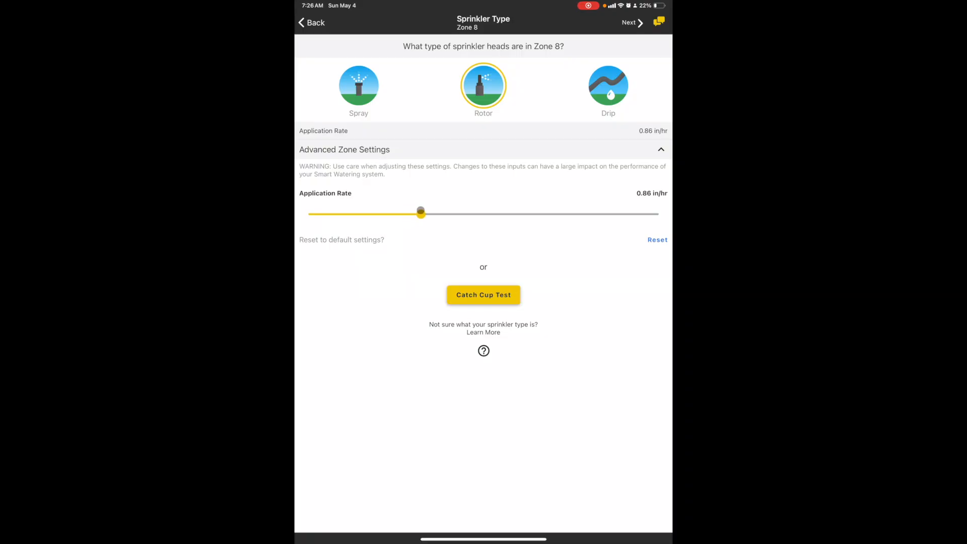
{"action": "left_click_drag", "start_coordinate": [420, 214], "coordinate": [414, 214]}
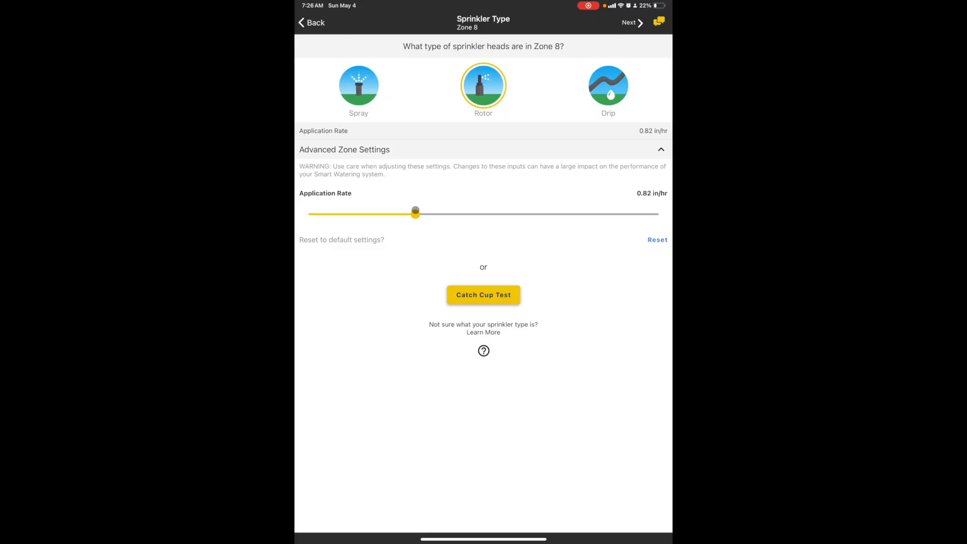
{"action": "left_click_drag", "start_coordinate": [415, 212], "coordinate": [385, 213]}
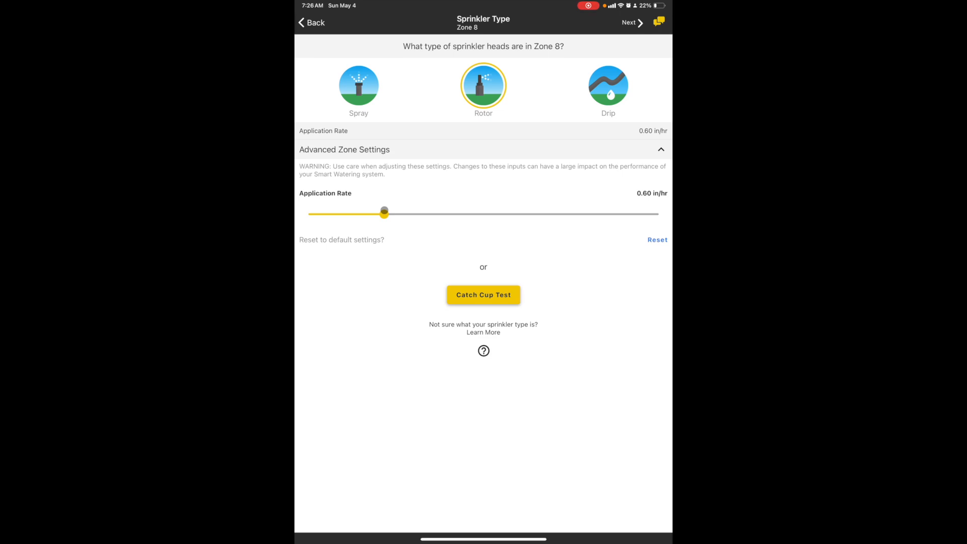
{"action": "left_click_drag", "start_coordinate": [384, 212], "coordinate": [386, 213]}
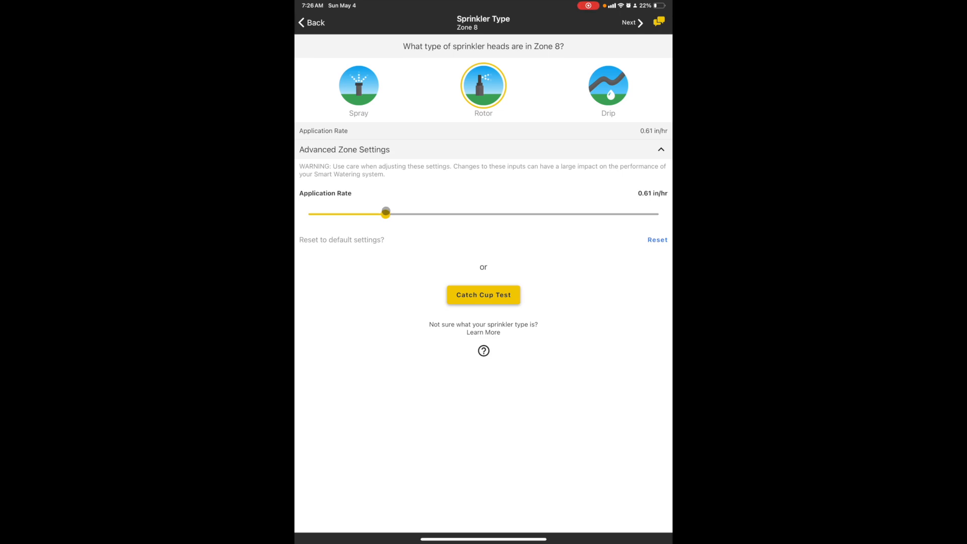
{"action": "left_click_drag", "start_coordinate": [385, 212], "coordinate": [395, 212]}
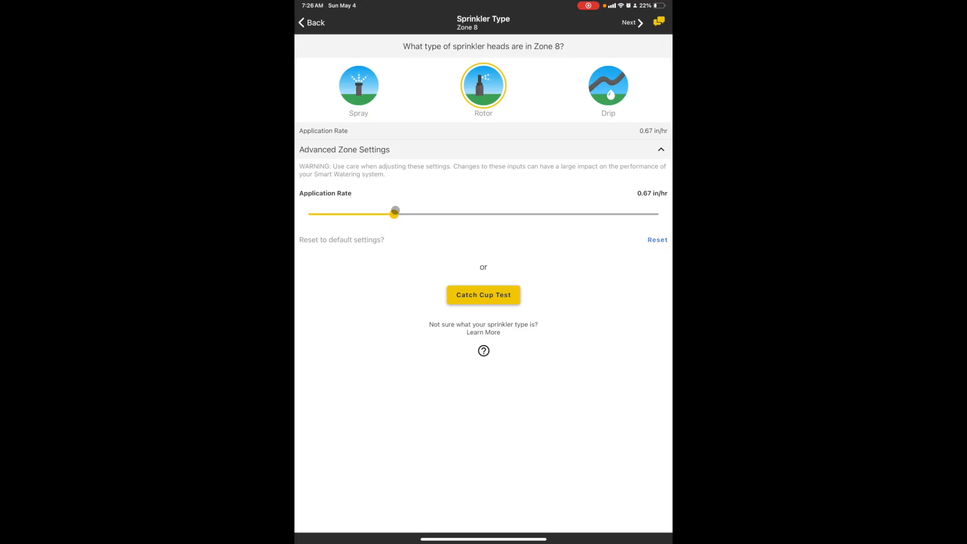
{"action": "left_click_drag", "start_coordinate": [395, 213], "coordinate": [372, 214]}
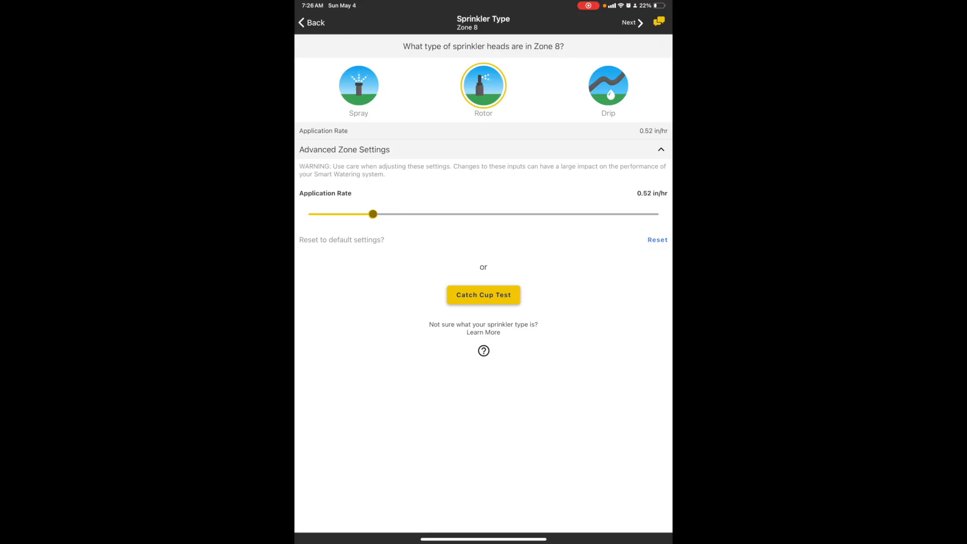
{"action": "left_click_drag", "start_coordinate": [373, 214], "coordinate": [356, 214]}
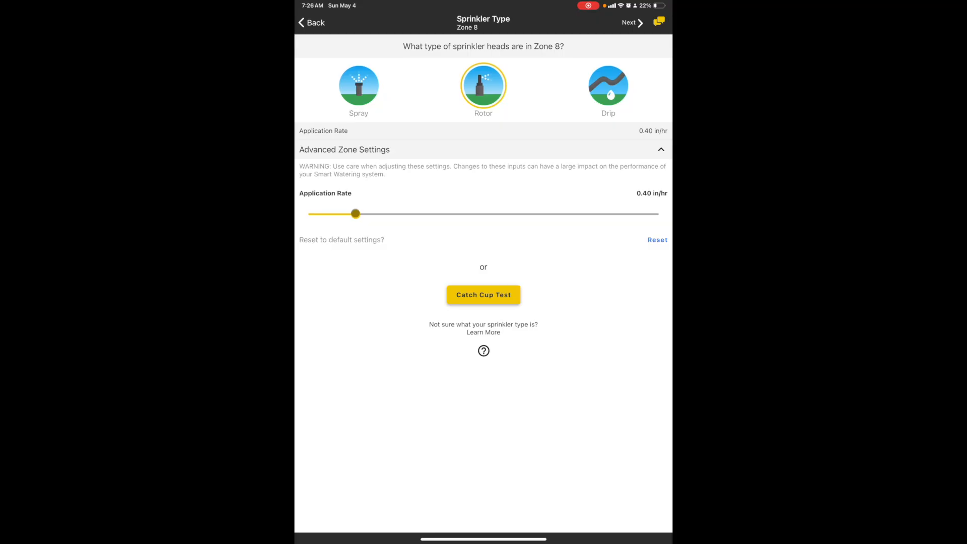
{"action": "left_click_drag", "start_coordinate": [354, 214], "coordinate": [367, 214]}
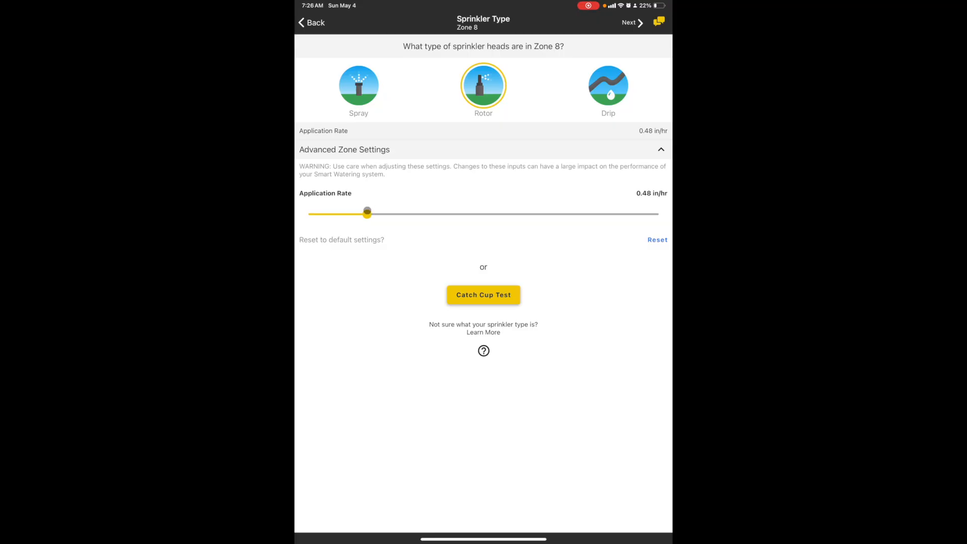
{"action": "left_click_drag", "start_coordinate": [367, 212], "coordinate": [420, 216]}
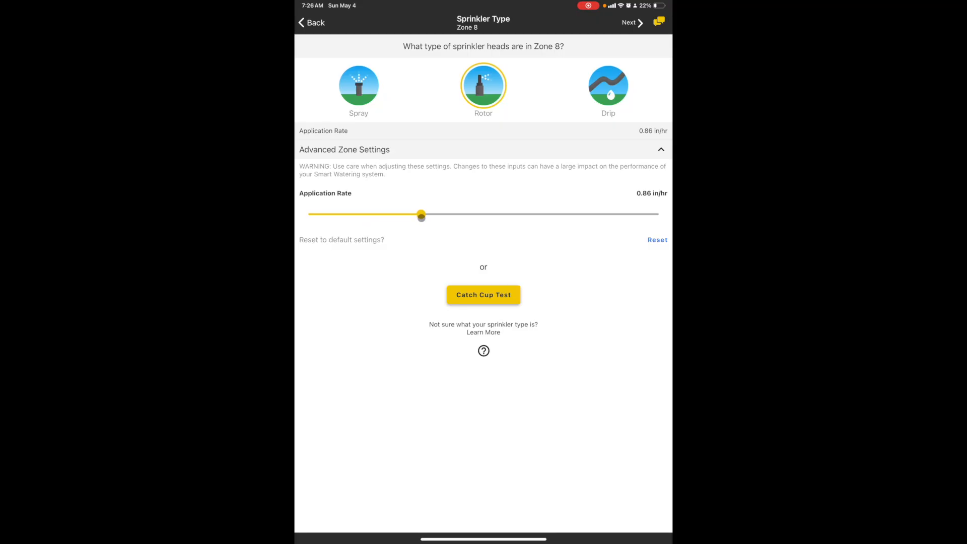
{"action": "left_click_drag", "start_coordinate": [421, 216], "coordinate": [416, 216]}
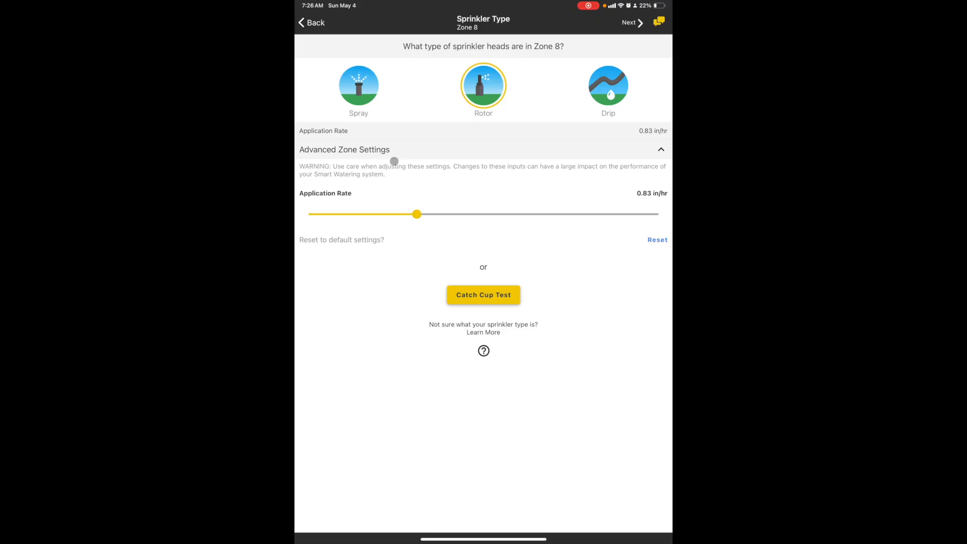
{"action": "left_click", "coordinate": [358, 85]}
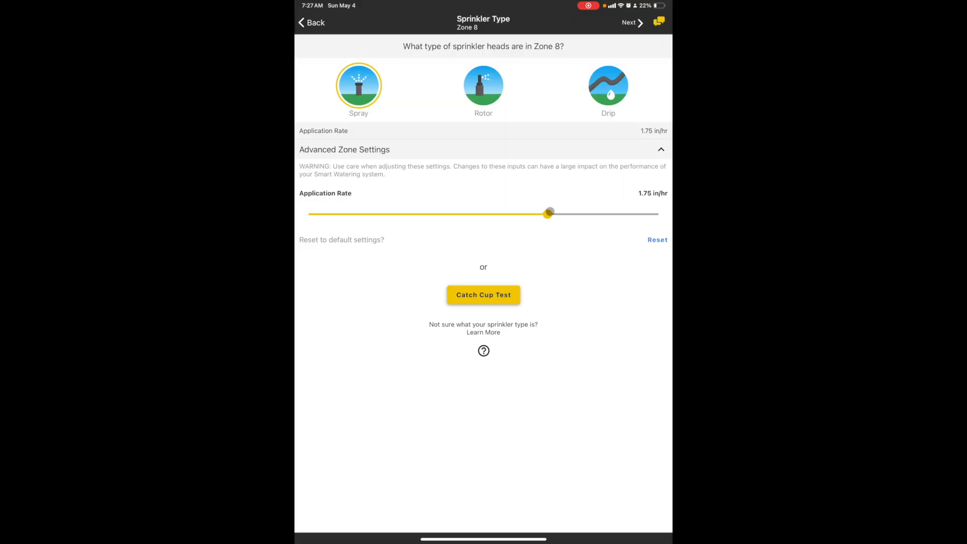
- Lower the Spray application rate to 1.56 in/hr and return to Zone 8's details
{"action": "left_click_drag", "start_coordinate": [549, 214], "coordinate": [530, 214]}
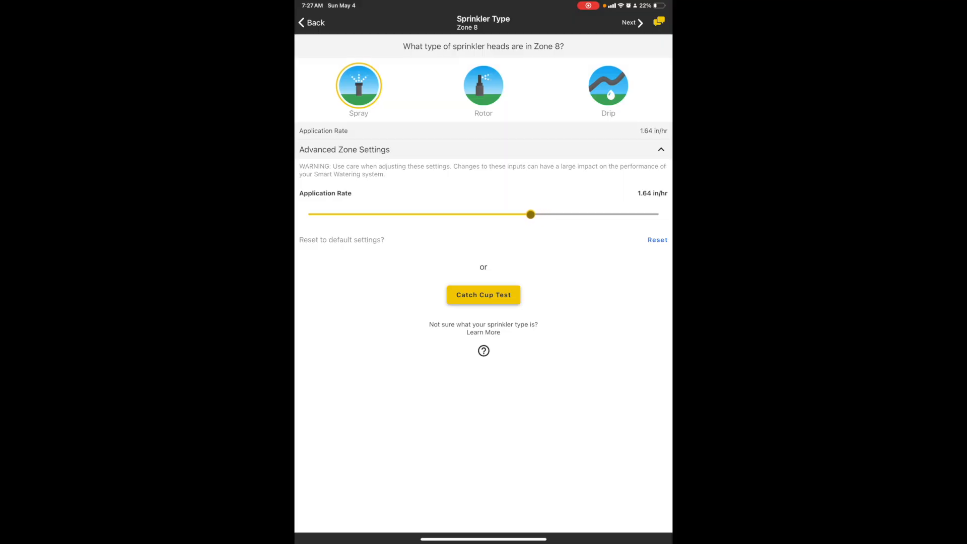
{"action": "left_click_drag", "start_coordinate": [530, 214], "coordinate": [519, 214]}
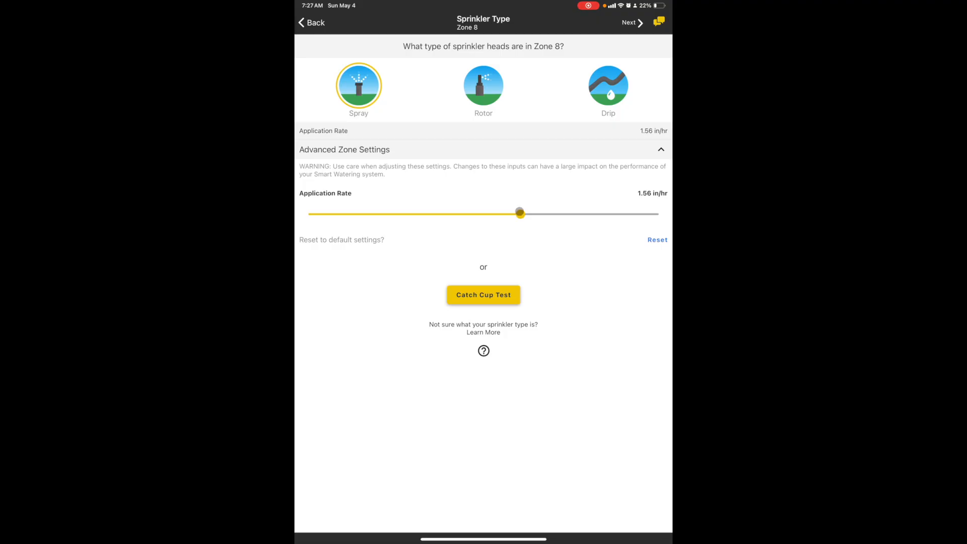
{"action": "left_click", "coordinate": [519, 214]}
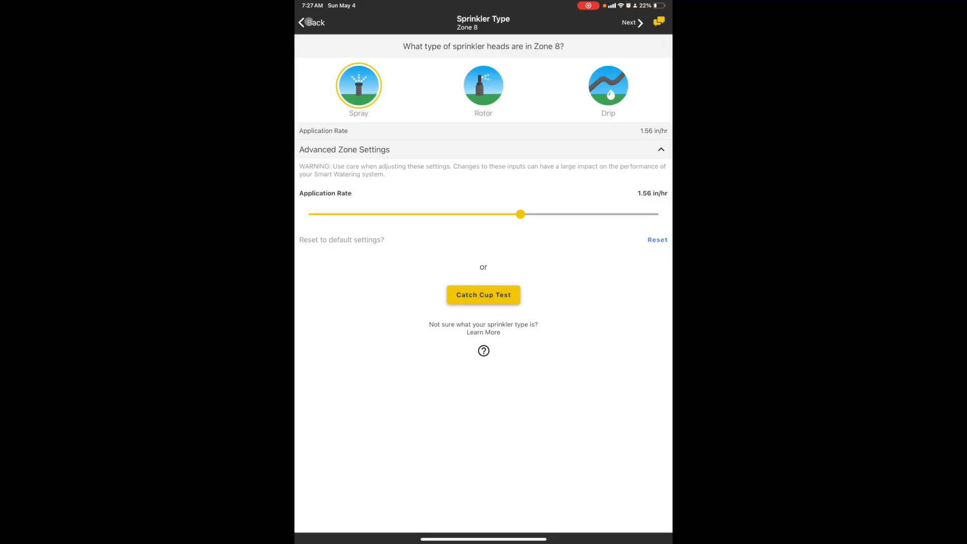
{"action": "left_click", "coordinate": [483, 294]}
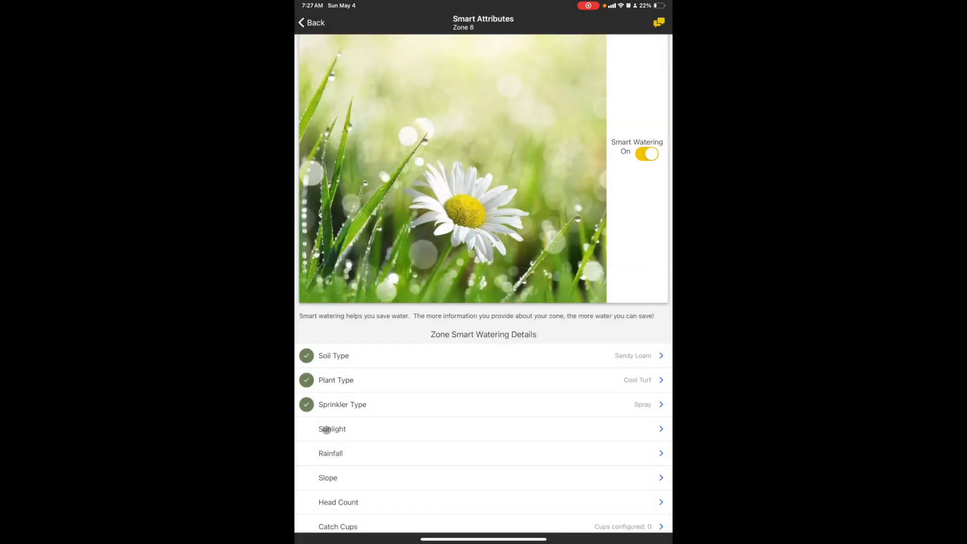
- Bring up the Sunlight question in Zone 8's smart watering details
{"action": "left_click", "coordinate": [332, 429]}
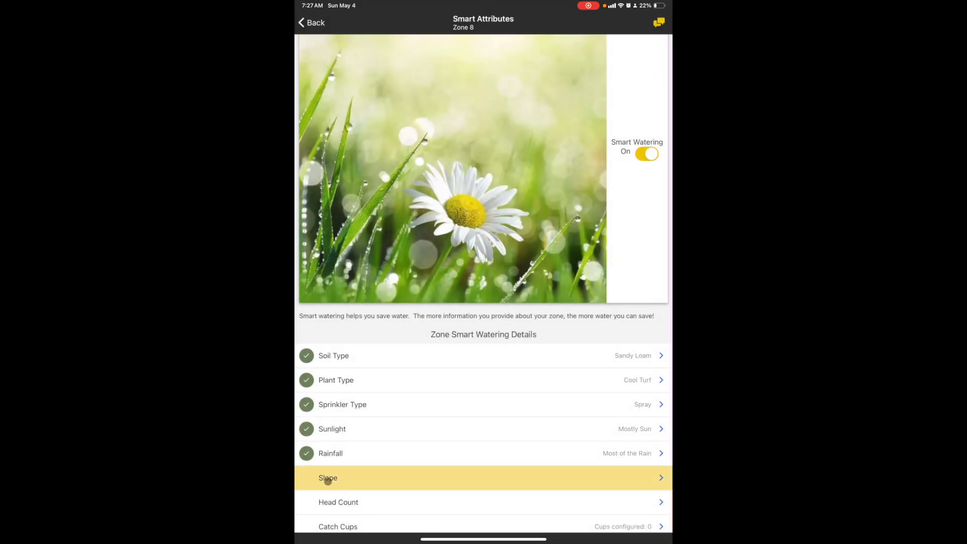
- Set Zone 8's slope to Mostly Flat (0–3% grade) and save it back to the details list
{"action": "left_click", "coordinate": [327, 477]}
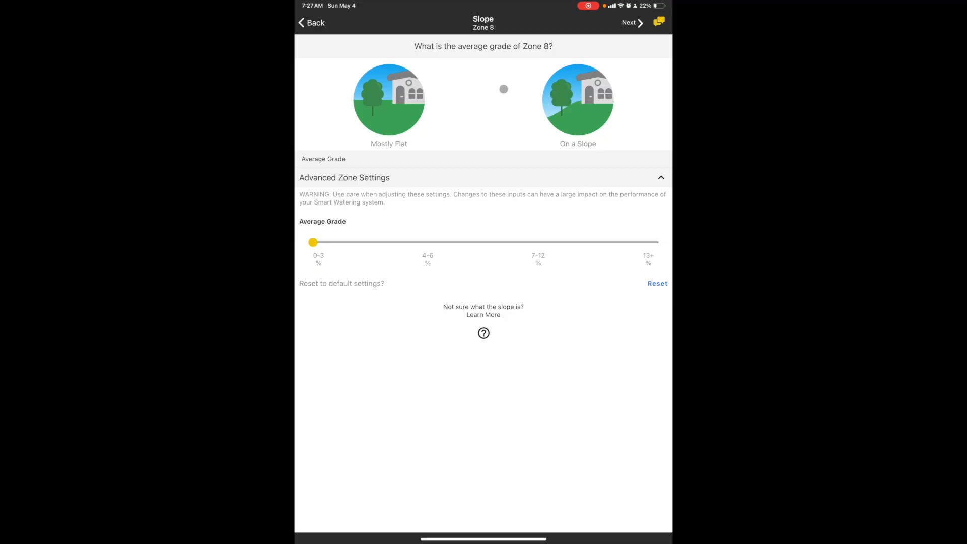
{"action": "left_click", "coordinate": [388, 99]}
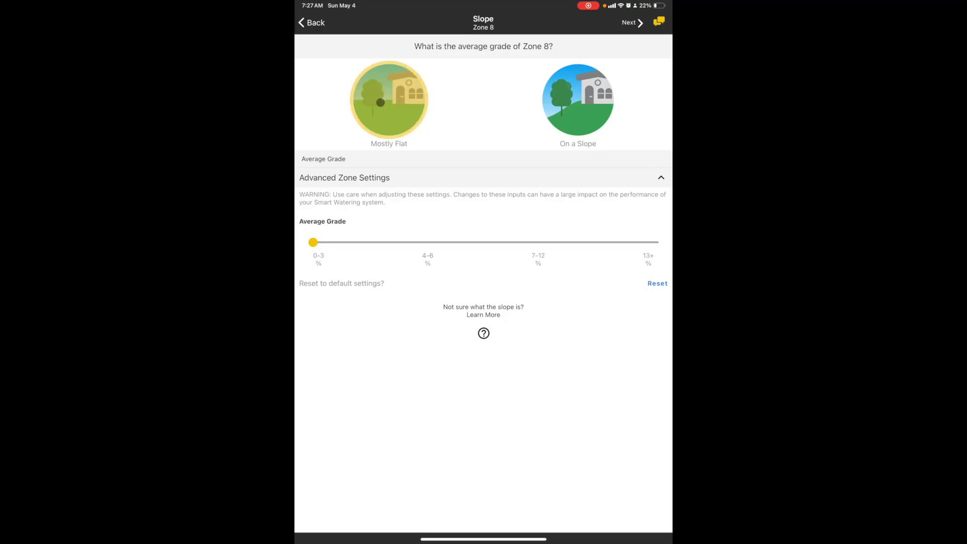
{"action": "left_click", "coordinate": [388, 99]}
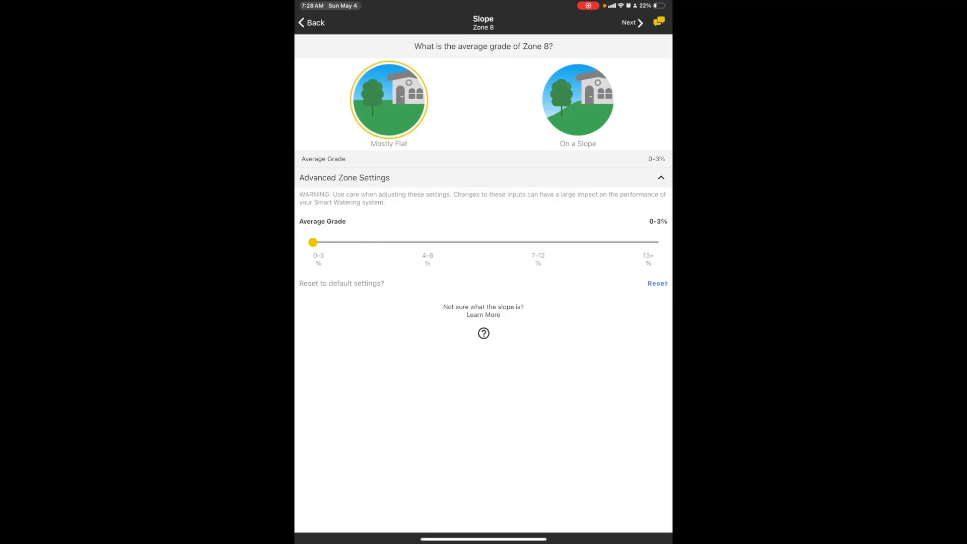
{"action": "left_click", "coordinate": [629, 22]}
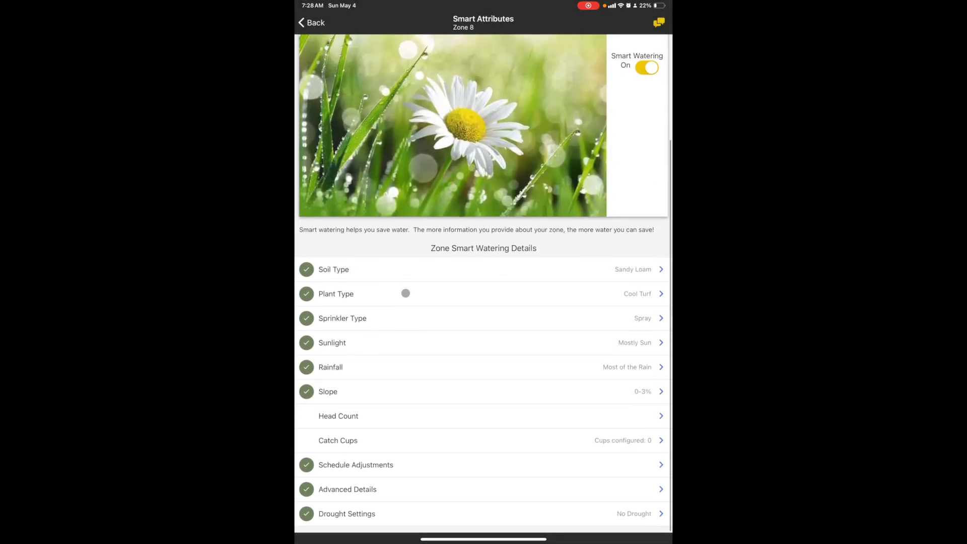
- Scroll down through Zone 8's Smart Attributes list
{"action": "scroll", "scroll_direction": "down", "scroll_amount": 3}
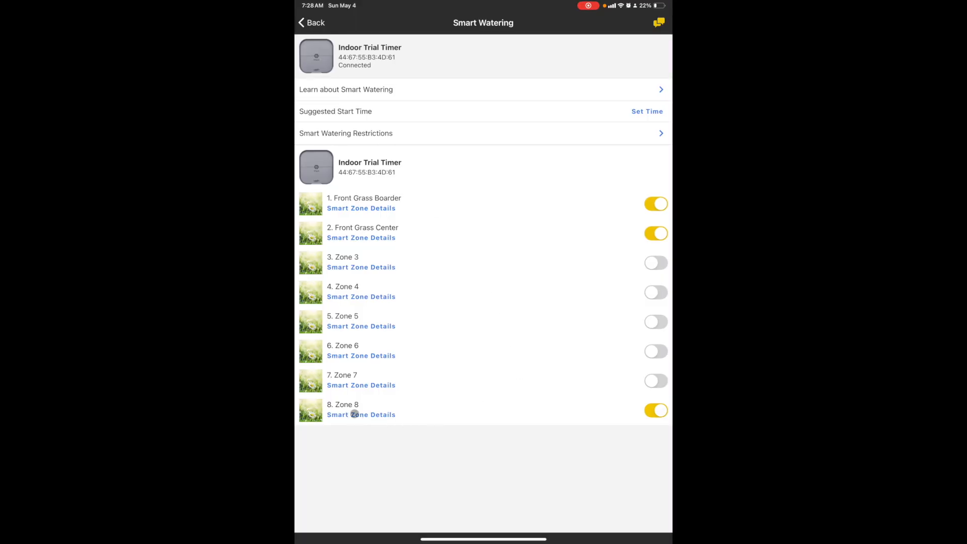
- Accept 4:00 AM as the suggested start time for smart watering
{"action": "left_click", "coordinate": [656, 410]}
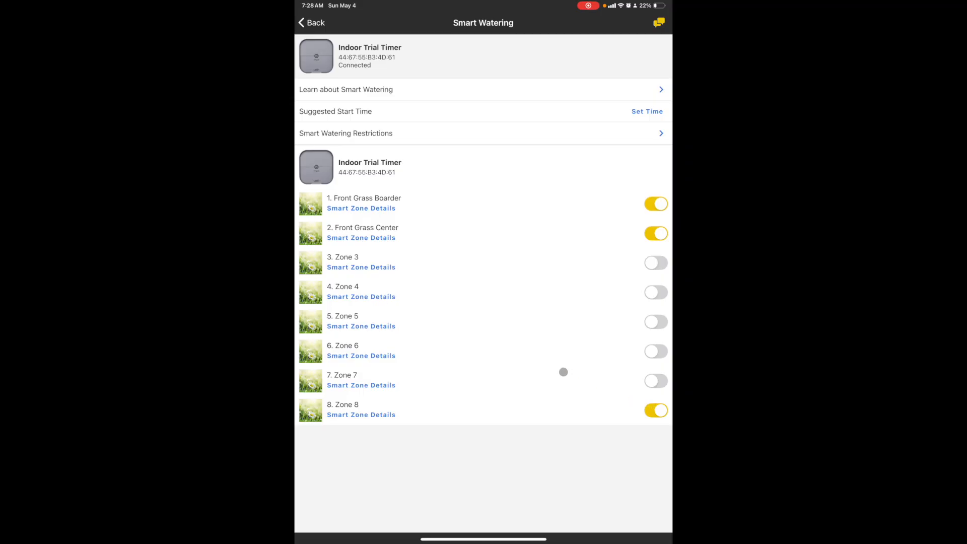
{"action": "mouse_move", "coordinate": [518, 314]}
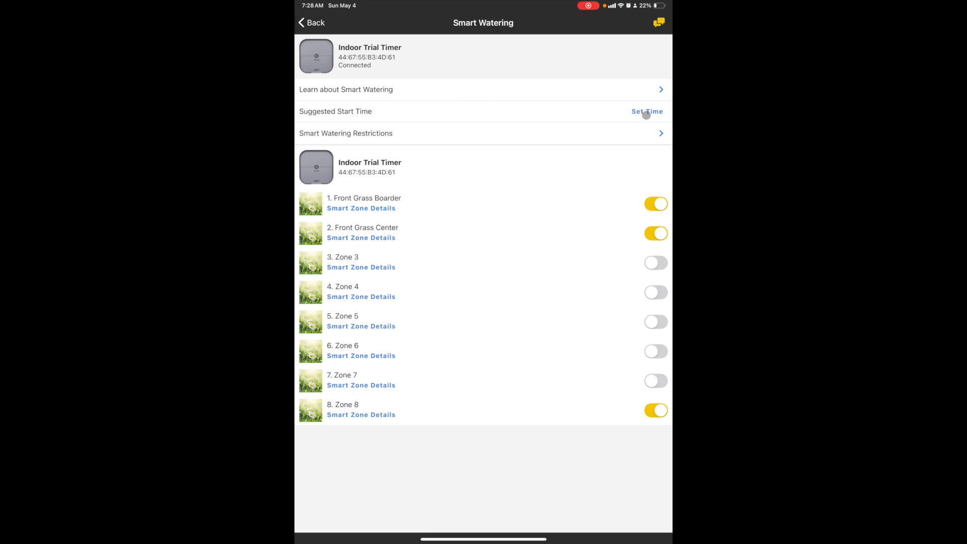
{"action": "left_click", "coordinate": [647, 112]}
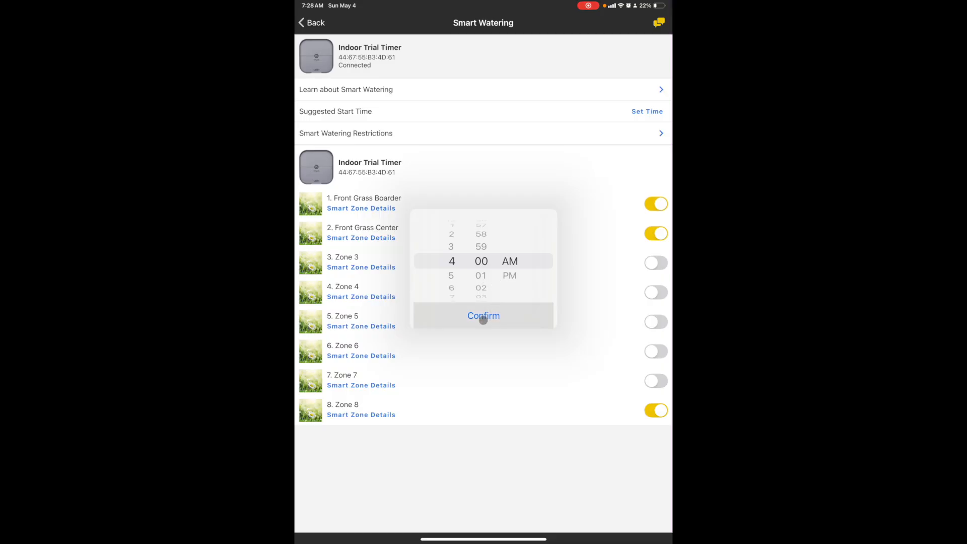
{"action": "left_click", "coordinate": [483, 315]}
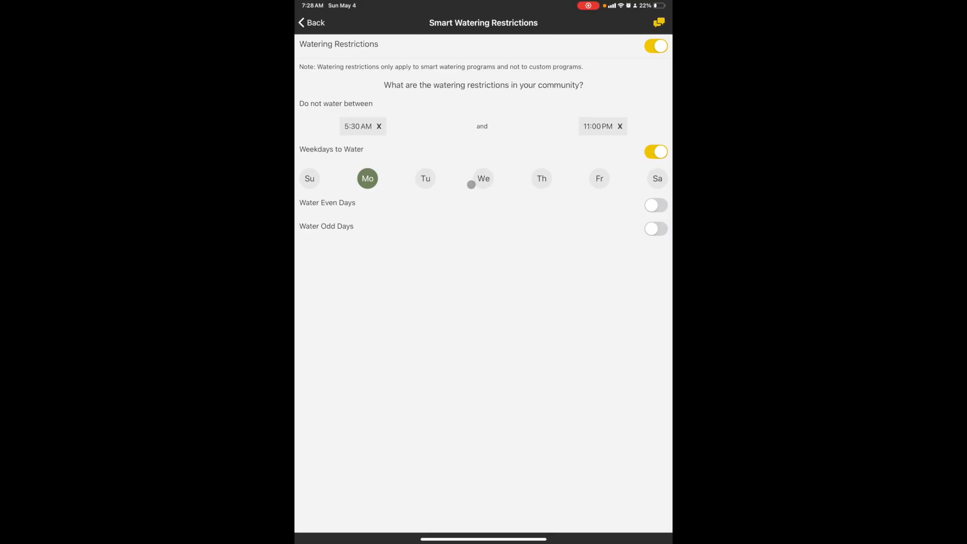
- Add Wednesday and Friday so Mo, We and Fr are the allowed watering days
{"action": "left_click", "coordinate": [483, 179]}
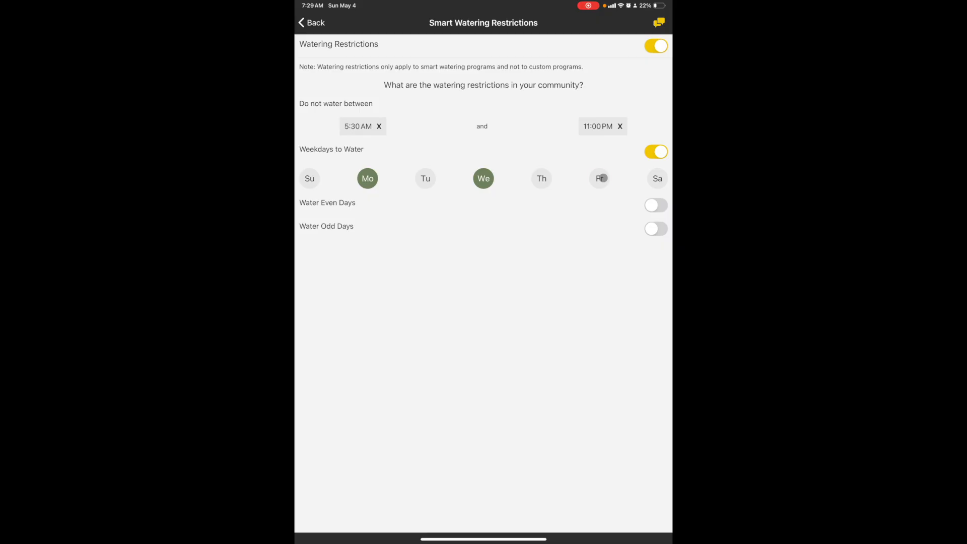
{"action": "left_click", "coordinate": [599, 178]}
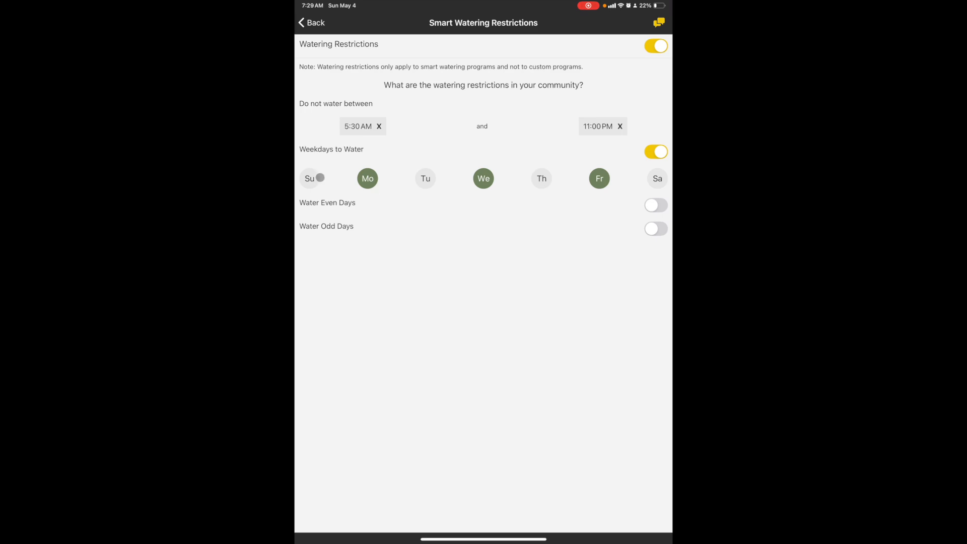
{"action": "left_click", "coordinate": [657, 178]}
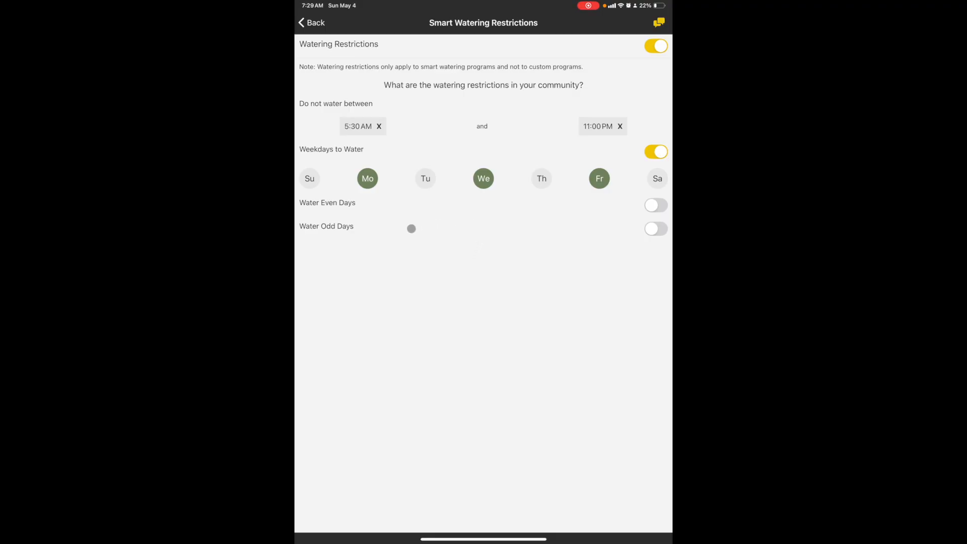
{"action": "mouse_move", "coordinate": [567, 209]}
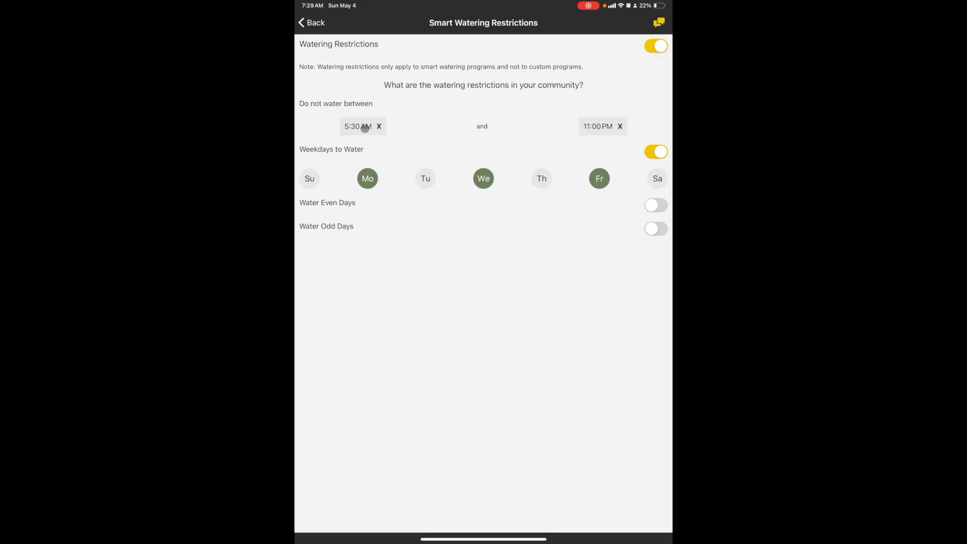
- Move the no-watering window start from 5:30 AM to 7:30 AM, keeping the 11:00 PM end
{"action": "left_click", "coordinate": [357, 126]}
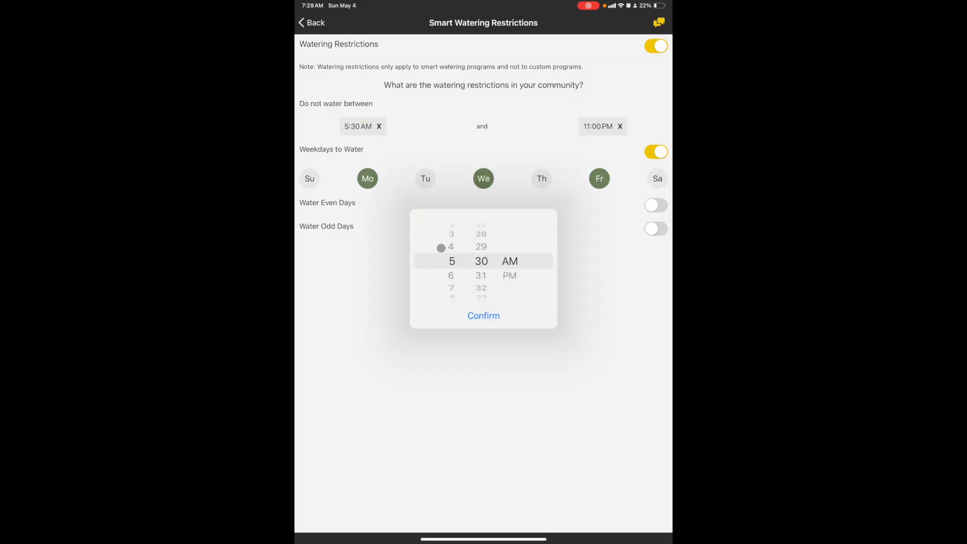
{"action": "scroll", "scroll_direction": "down", "scroll_amount": 3}
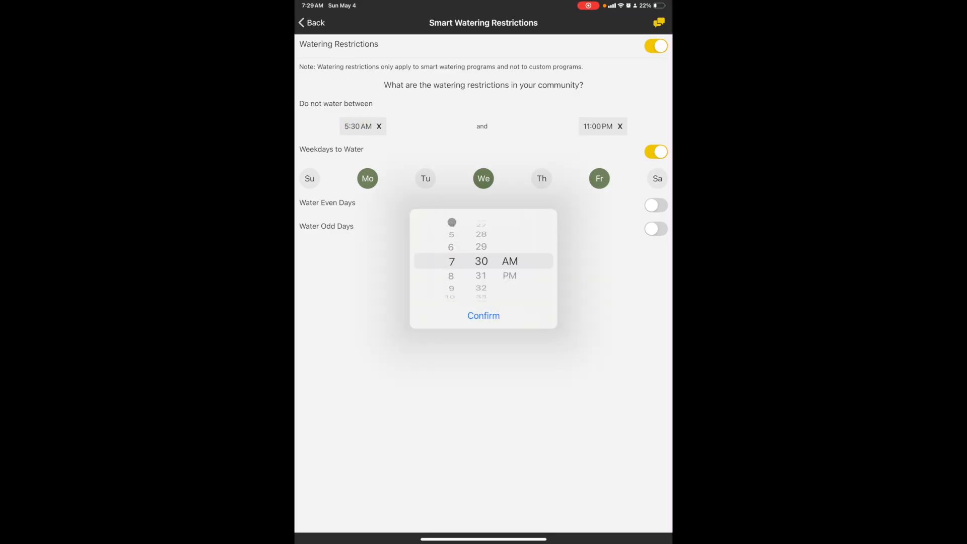
{"action": "left_click", "coordinate": [483, 315]}
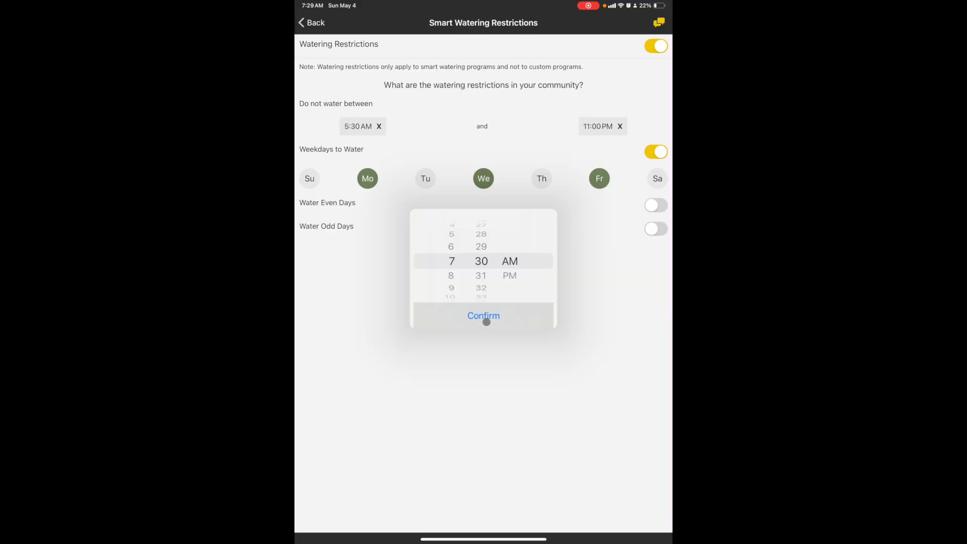
{"action": "left_click", "coordinate": [483, 315]}
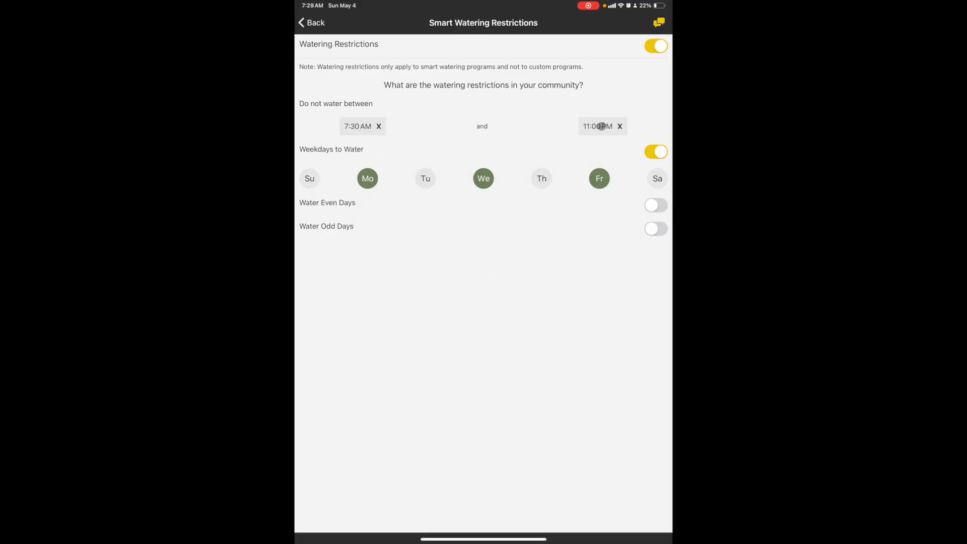
{"action": "left_click", "coordinate": [599, 126]}
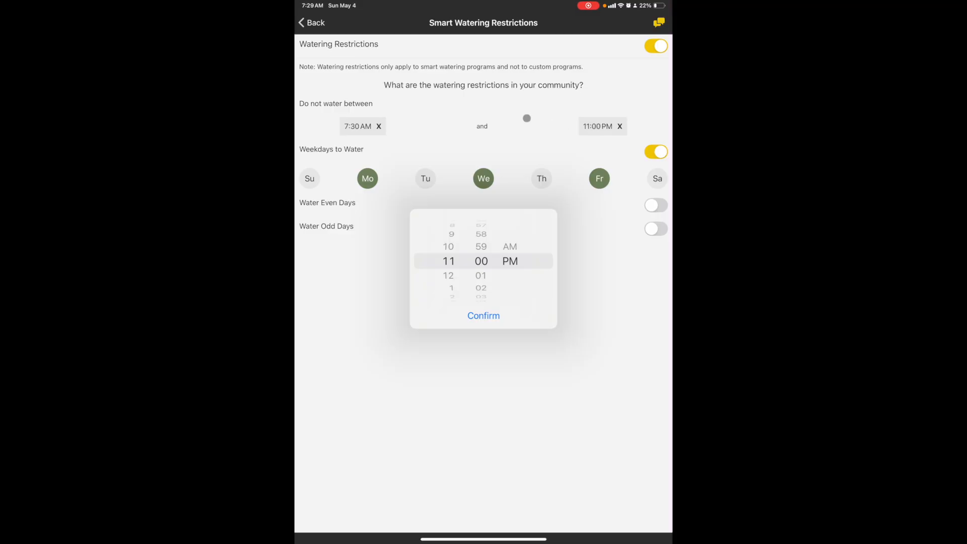
{"action": "left_click", "coordinate": [484, 315]}
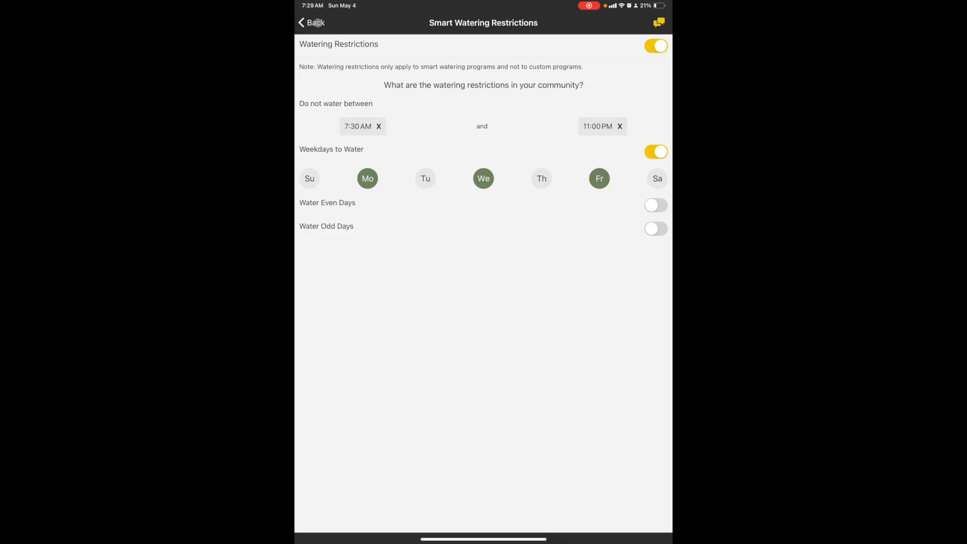
- Back on the zone overview, change the suggested start time from 4:00 AM to 12:00 AM
{"action": "left_click", "coordinate": [311, 22]}
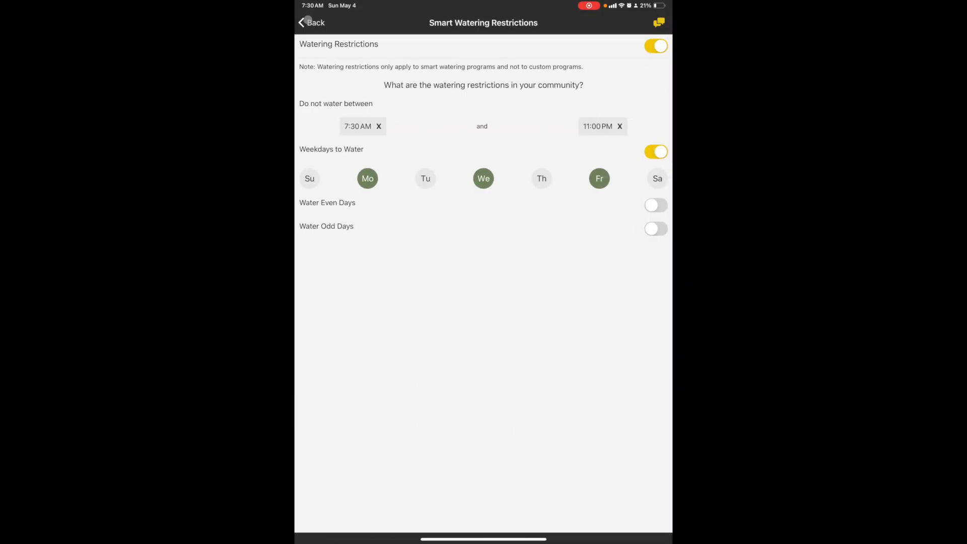
{"action": "left_click", "coordinate": [310, 22]}
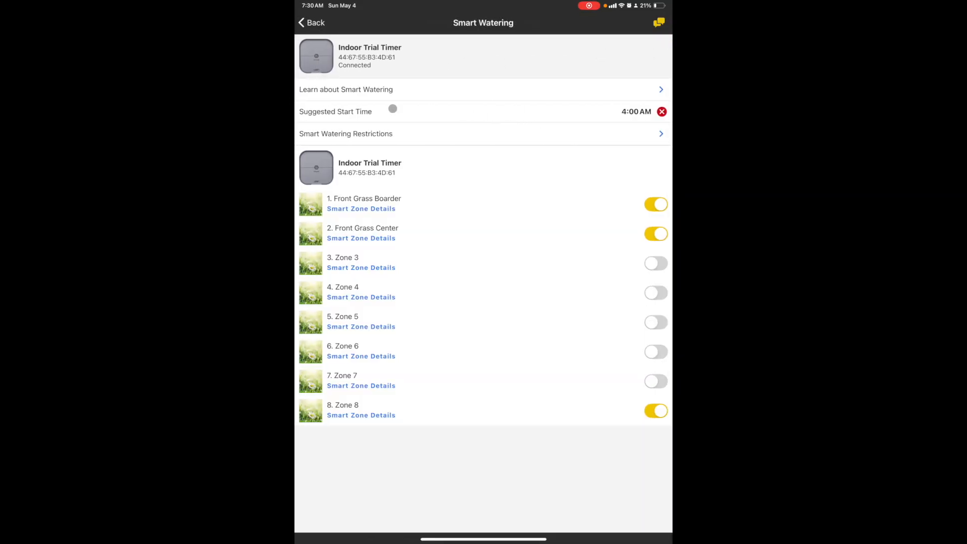
{"action": "left_click", "coordinate": [636, 112]}
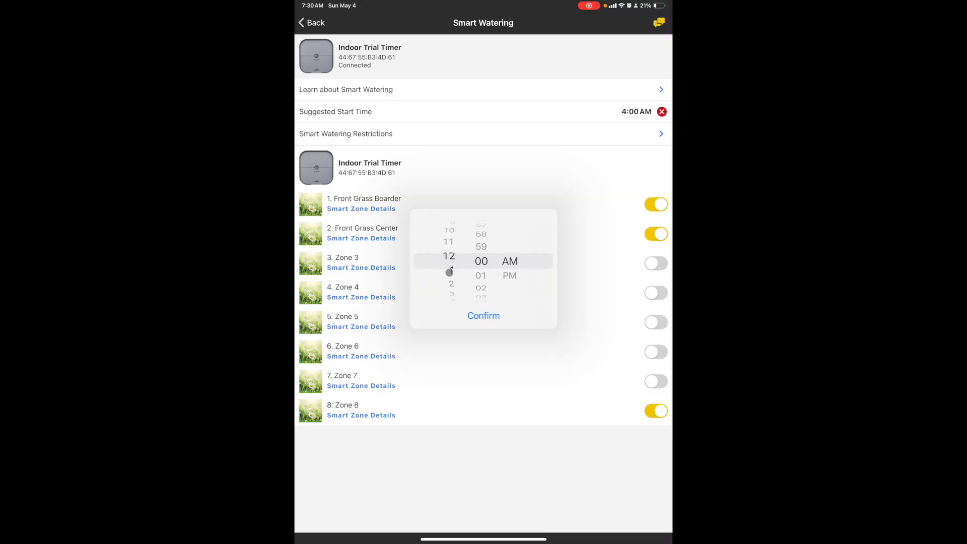
{"action": "left_click", "coordinate": [483, 315]}
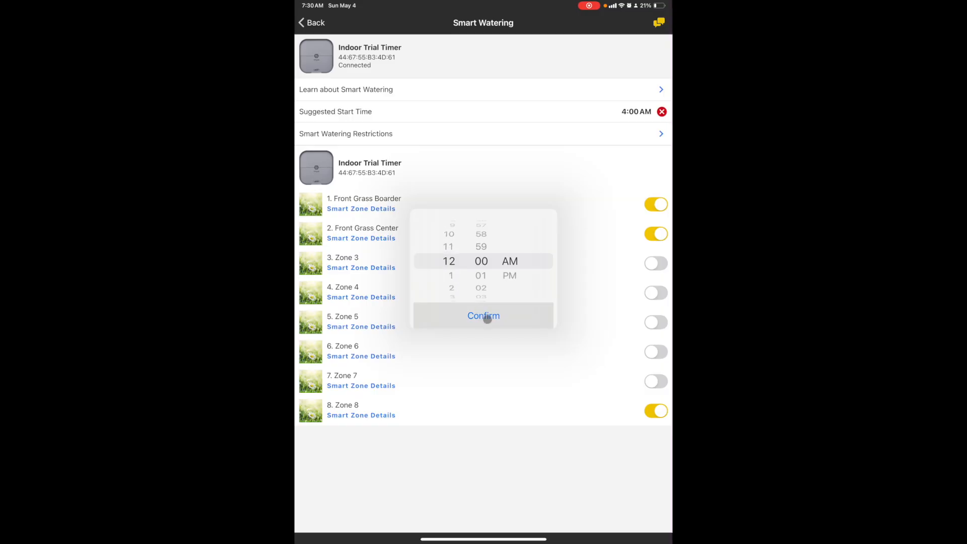
{"action": "left_click", "coordinate": [482, 315]}
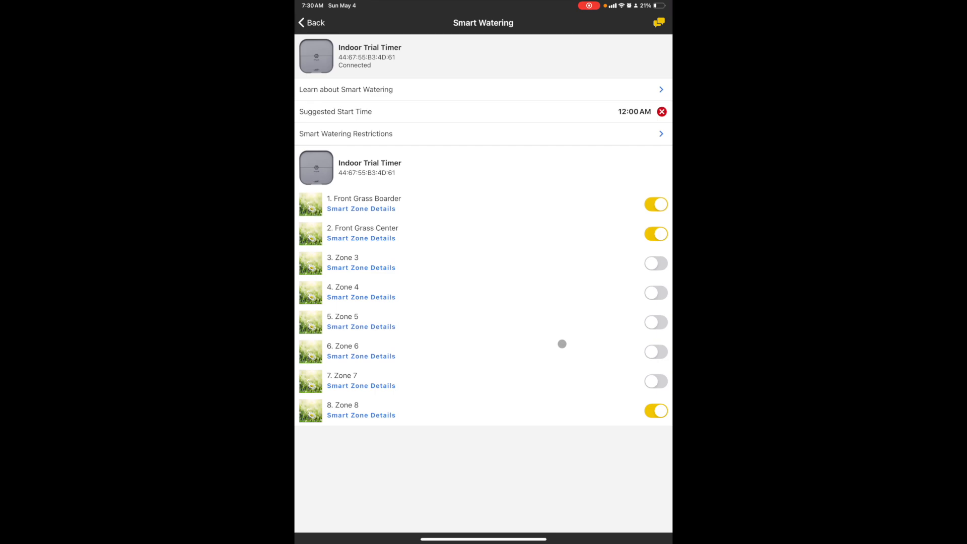
{"action": "mouse_move", "coordinate": [578, 278]}
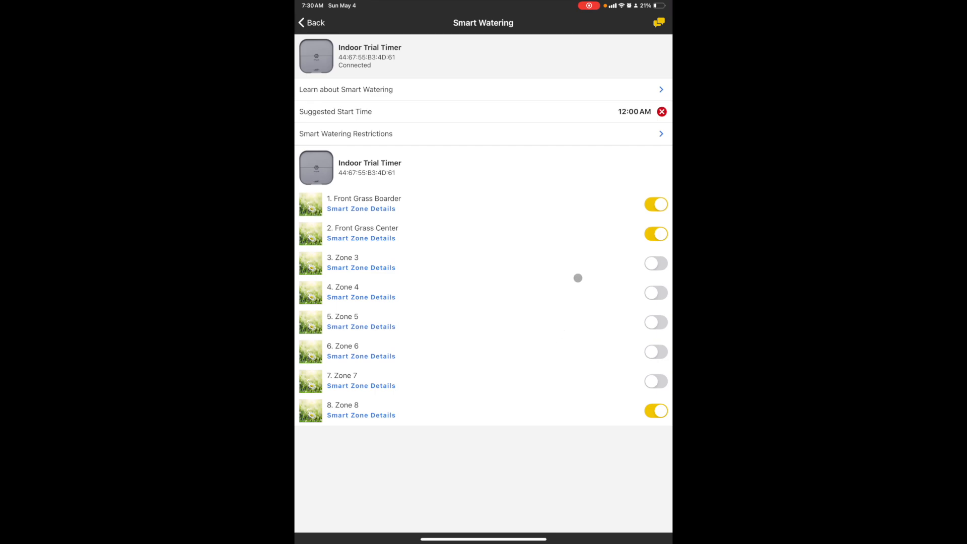